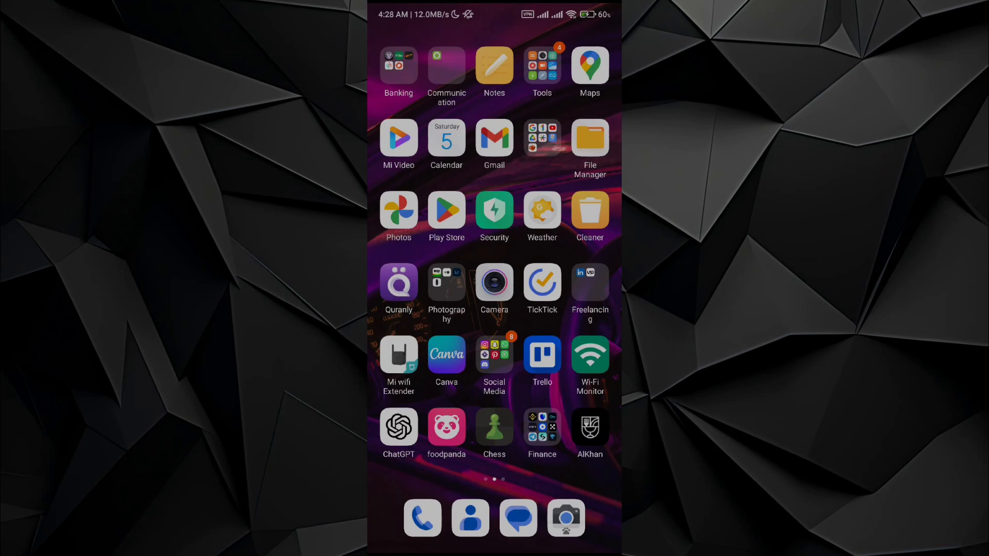
Launch Sui Wallet from the home screen to reach its welcome screen.
click(463, 388)
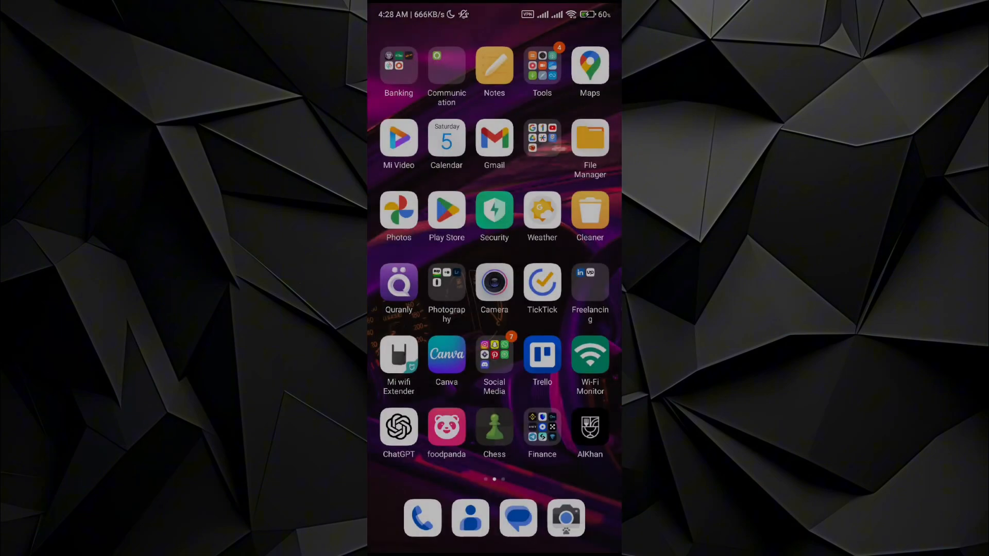
scroll(left, 3)
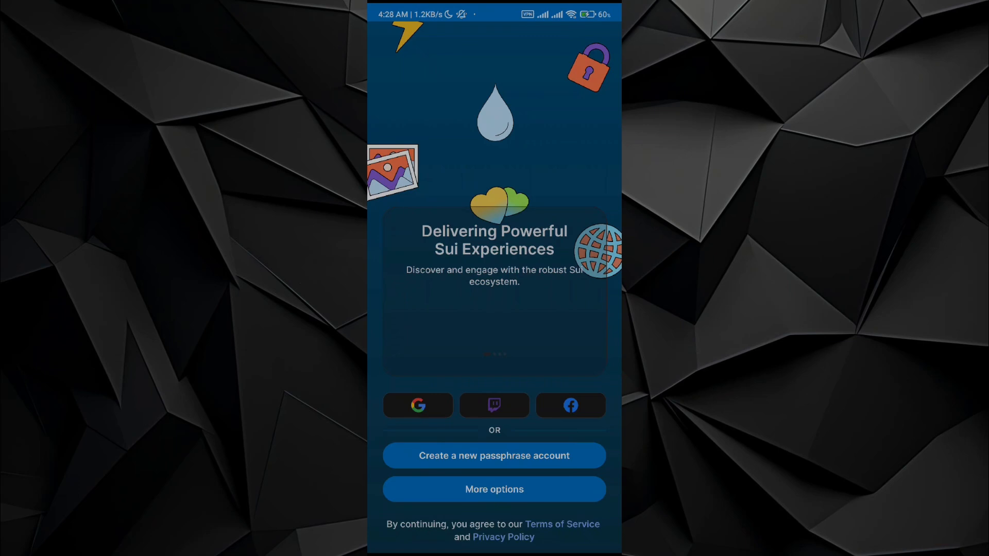
Begin creating a new passphrase account, reaching the save-your-recovery-phrase screen.
click(493, 456)
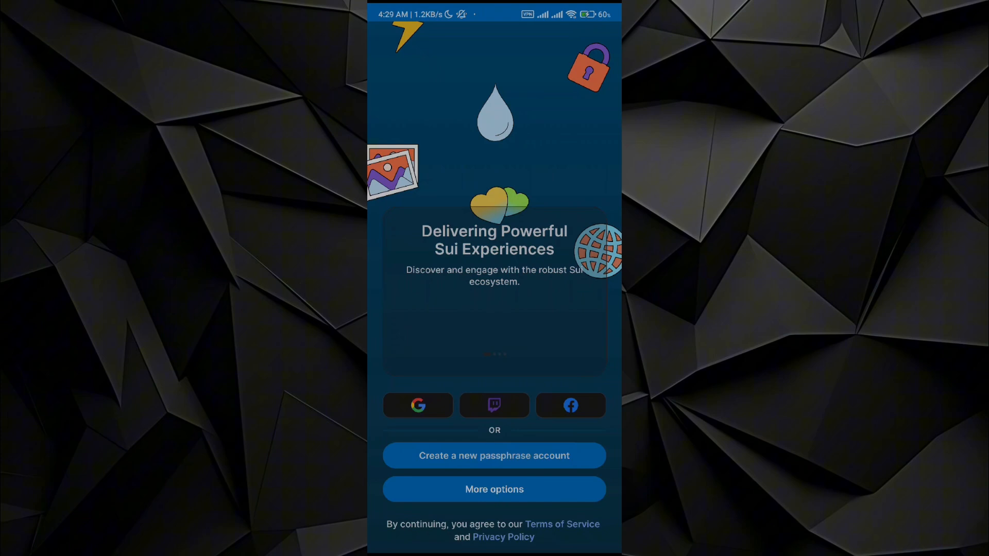
click(494, 456)
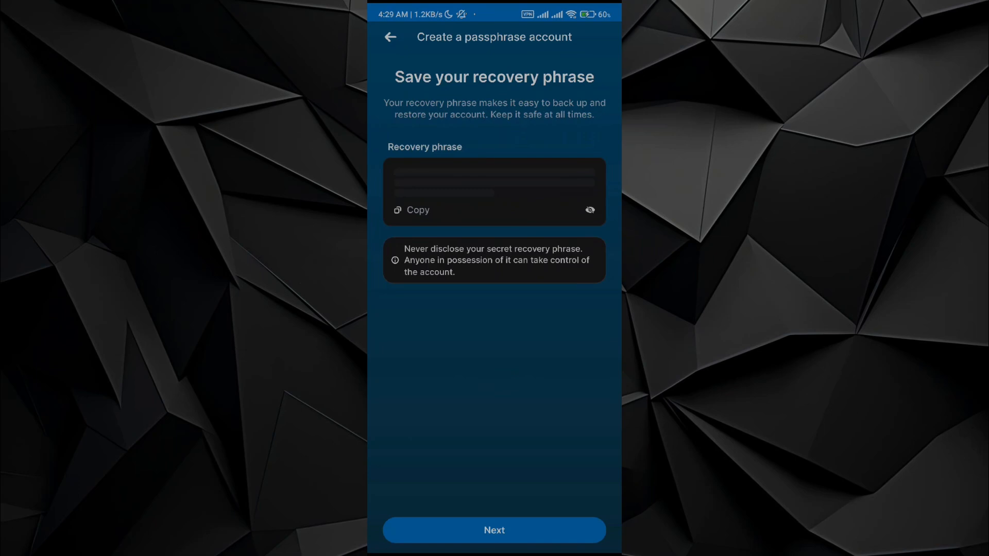
Reveal the hidden twelve-word recovery phrase via the eye icon.
click(589, 210)
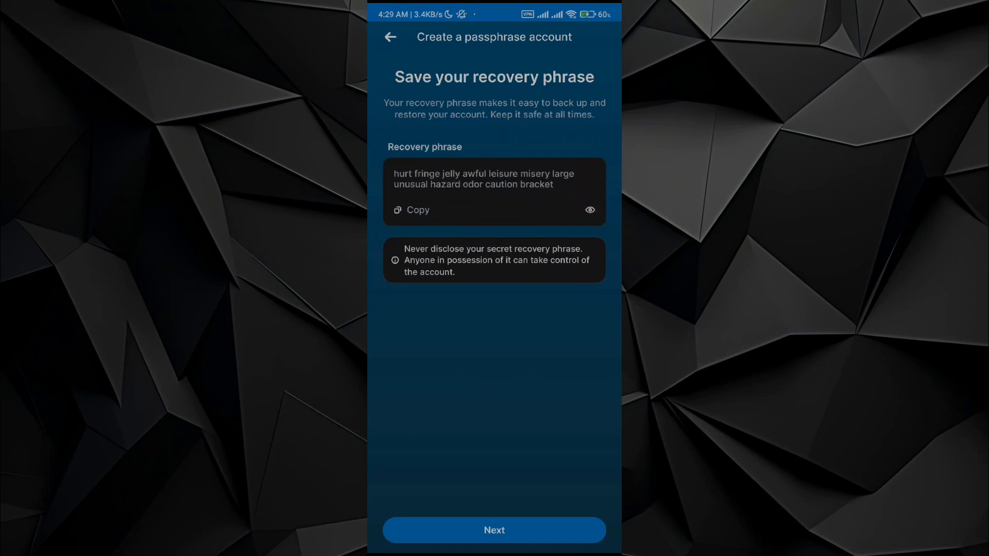